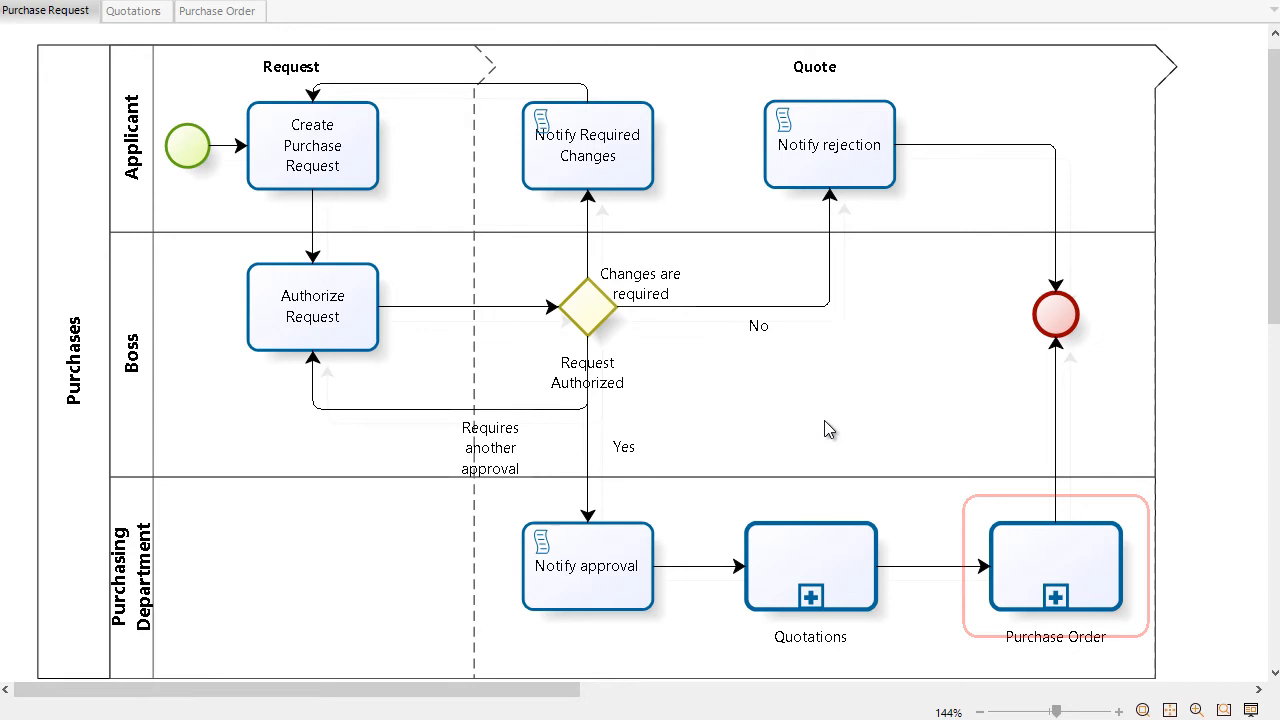
# - Review the Authorize Request task's details and the request form photo, then close them
pyautogui.doubleClick(312, 307)
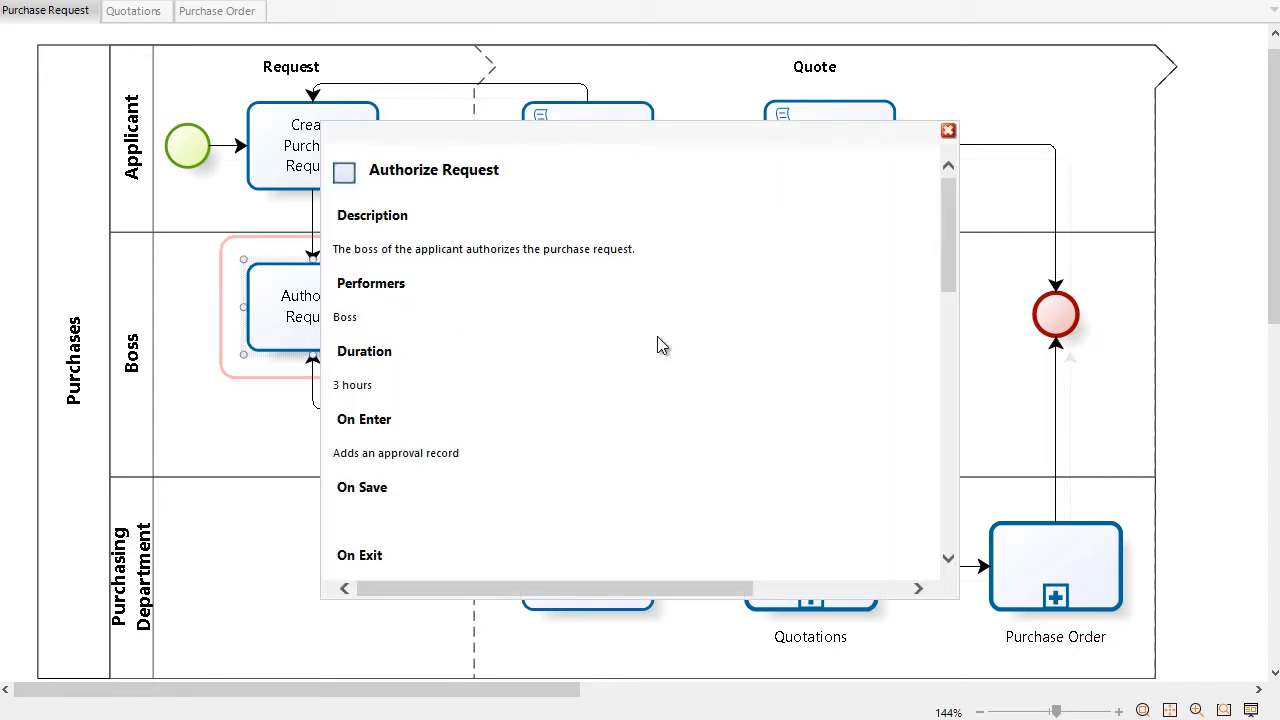
pyautogui.scroll(-3)
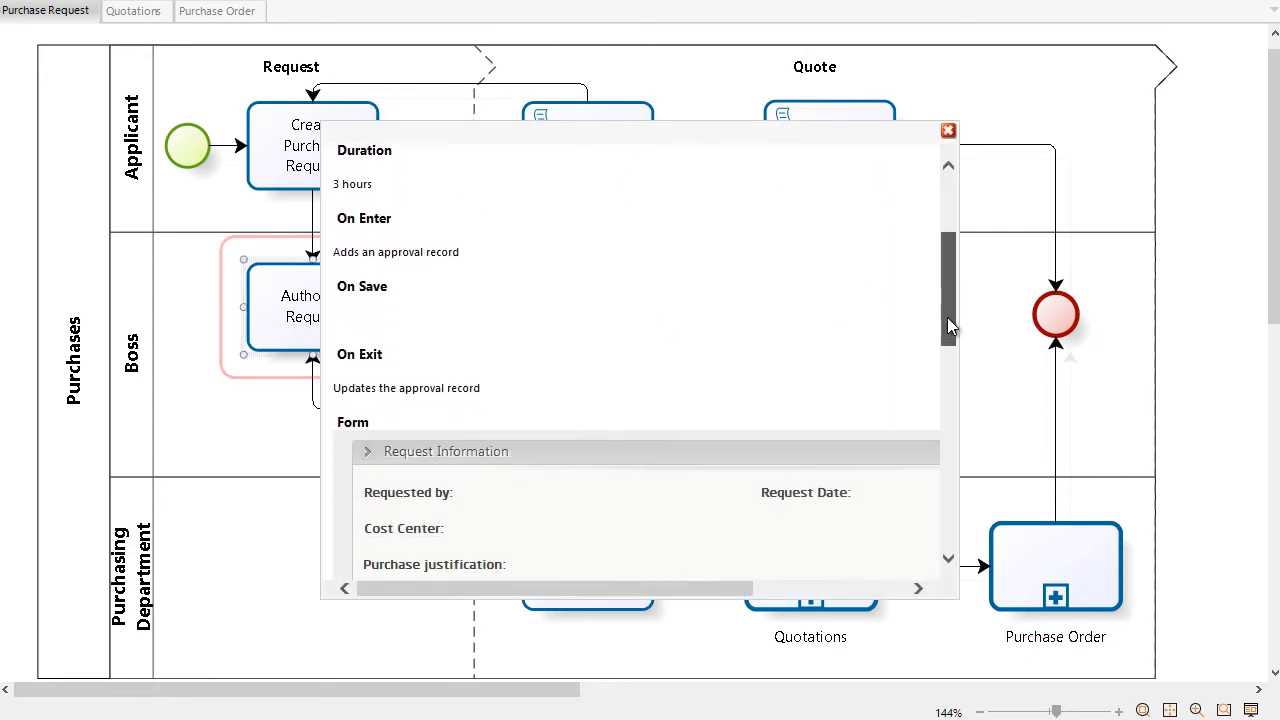
pyautogui.scroll(-3)
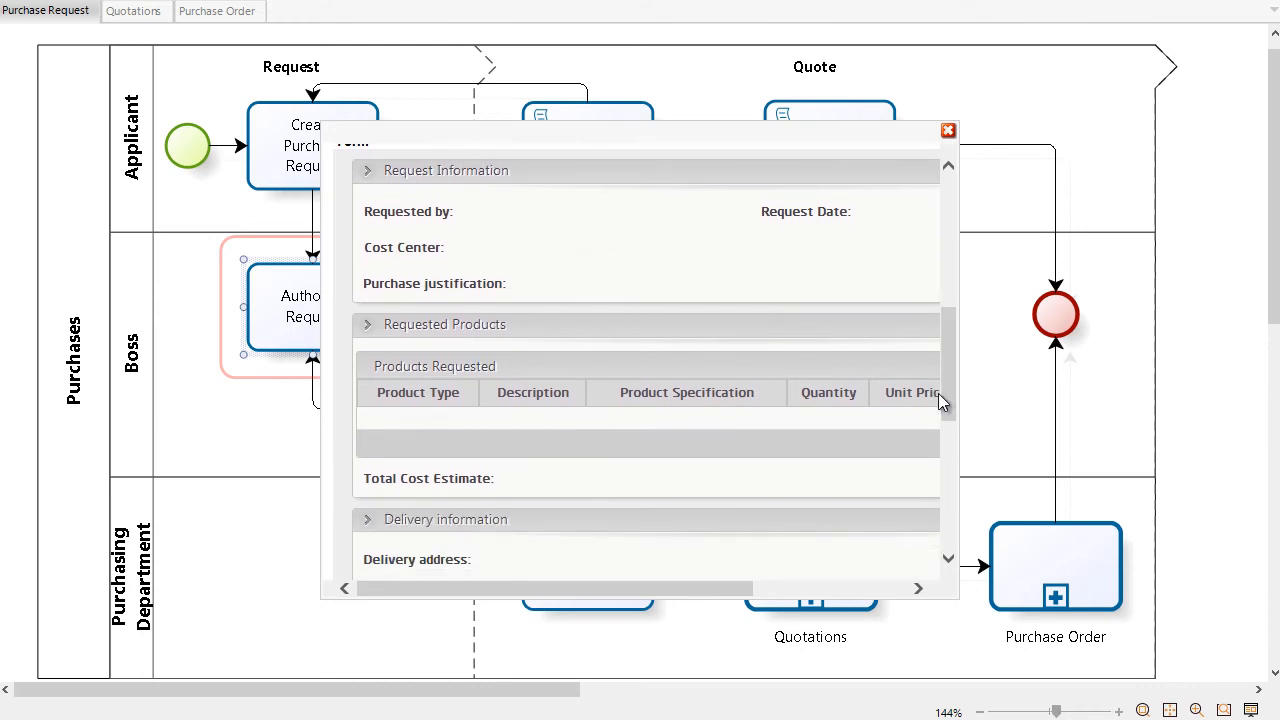
pyautogui.click(947, 130)
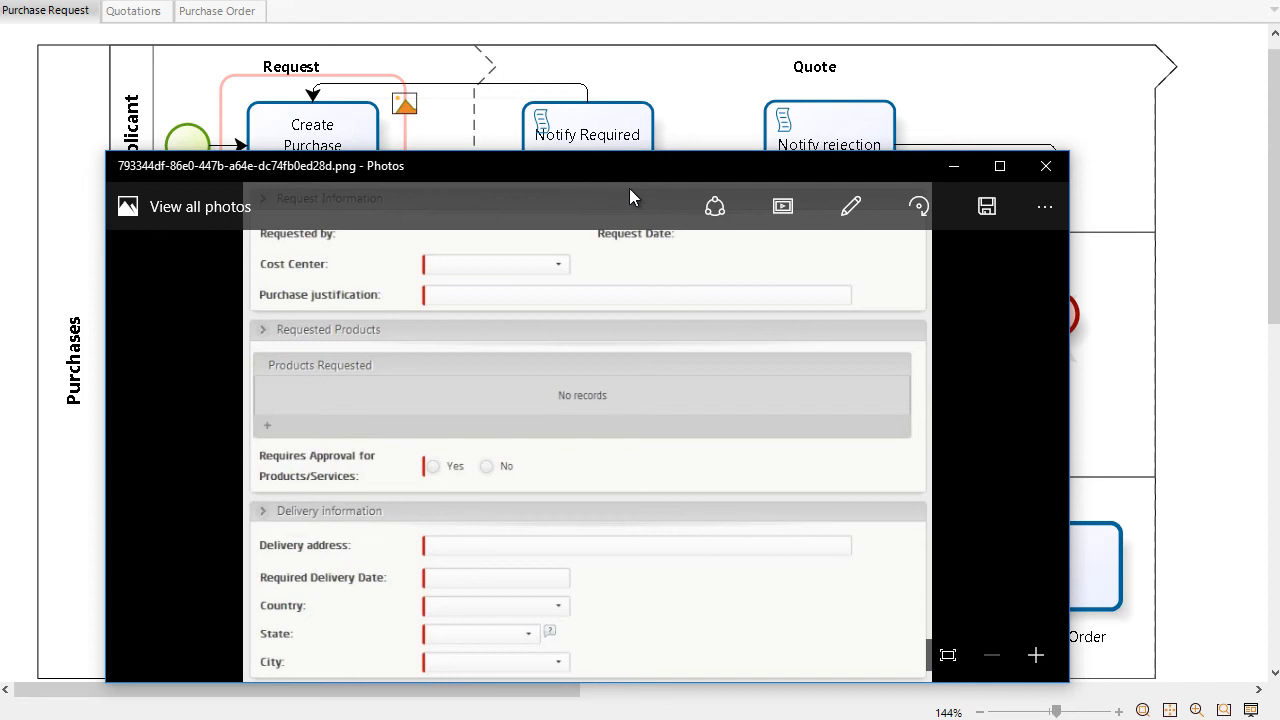
pyautogui.moveTo(860, 182)
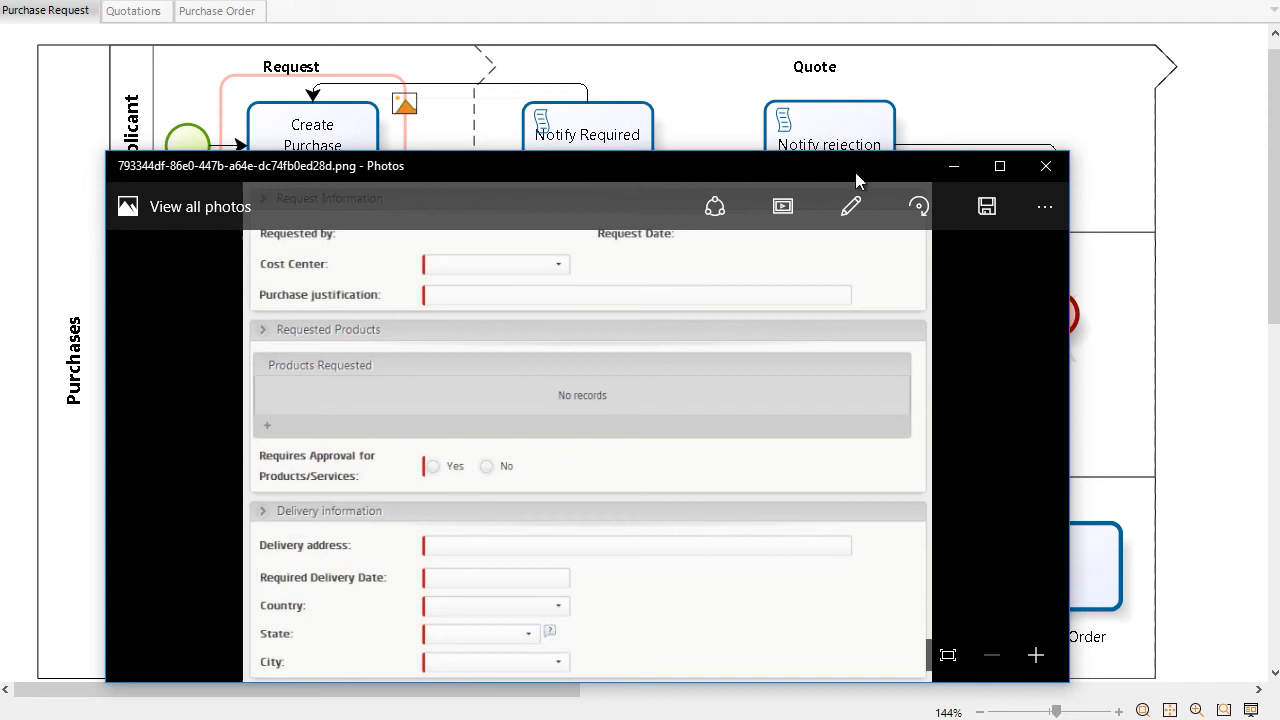
pyautogui.click(1046, 166)
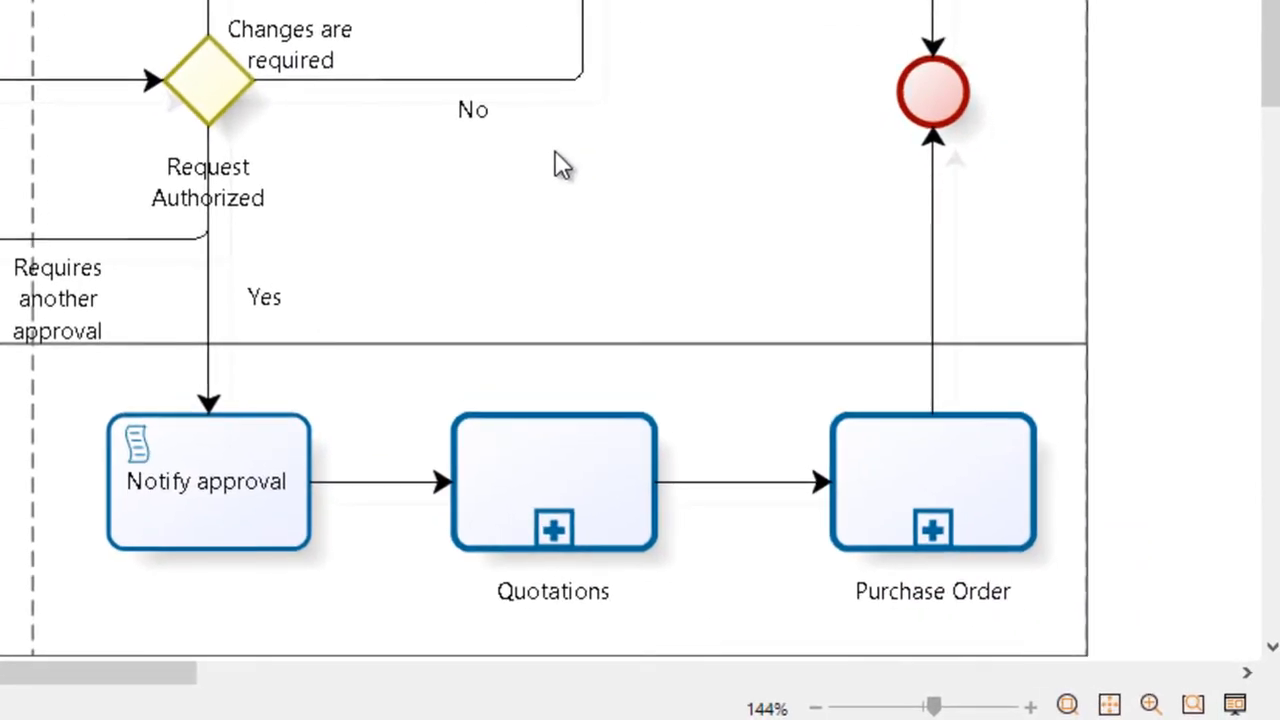
pyautogui.moveTo(530, 195)
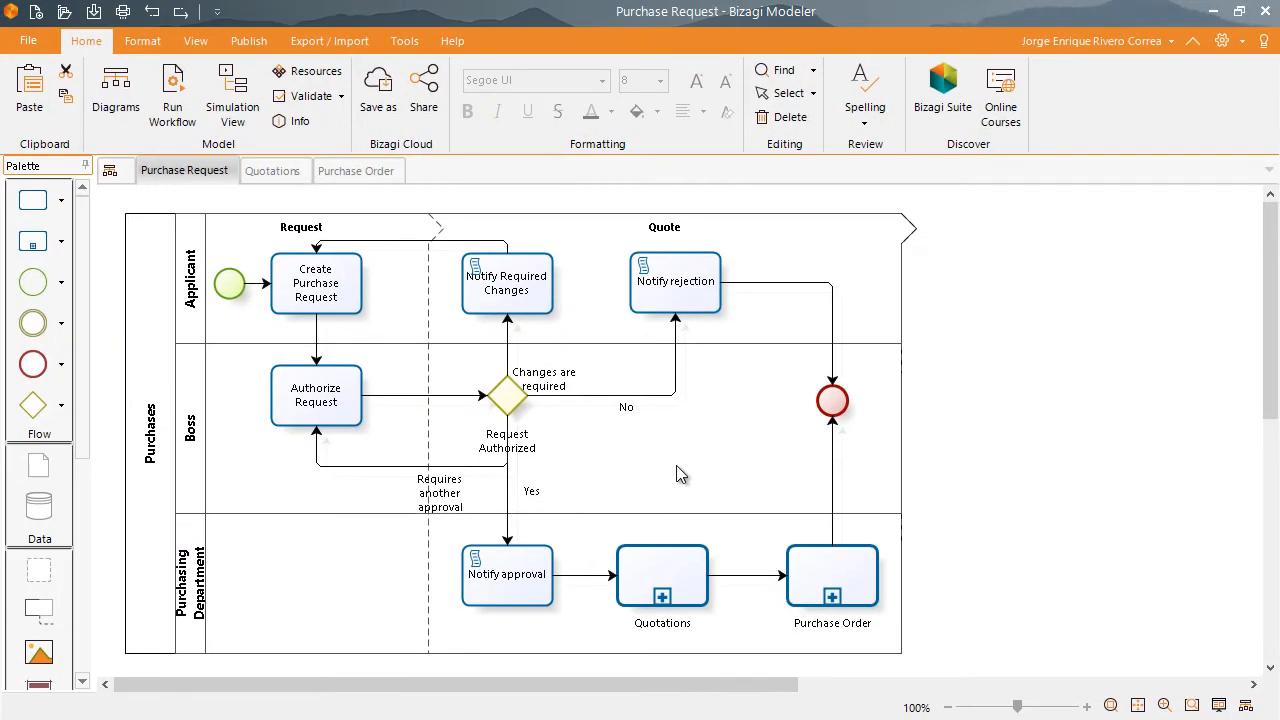
pyautogui.moveTo(399, 283)
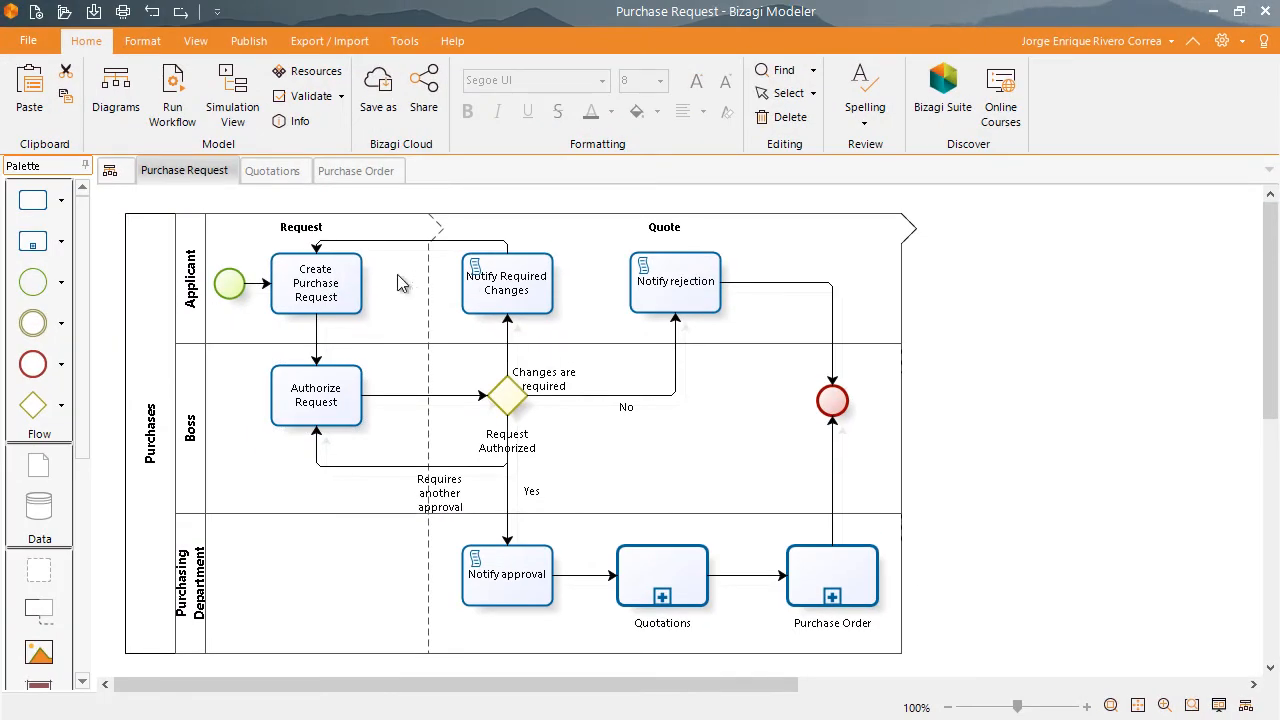
# - Bring up the Create Purchase Request task's element properties
pyautogui.doubleClick(315, 282)
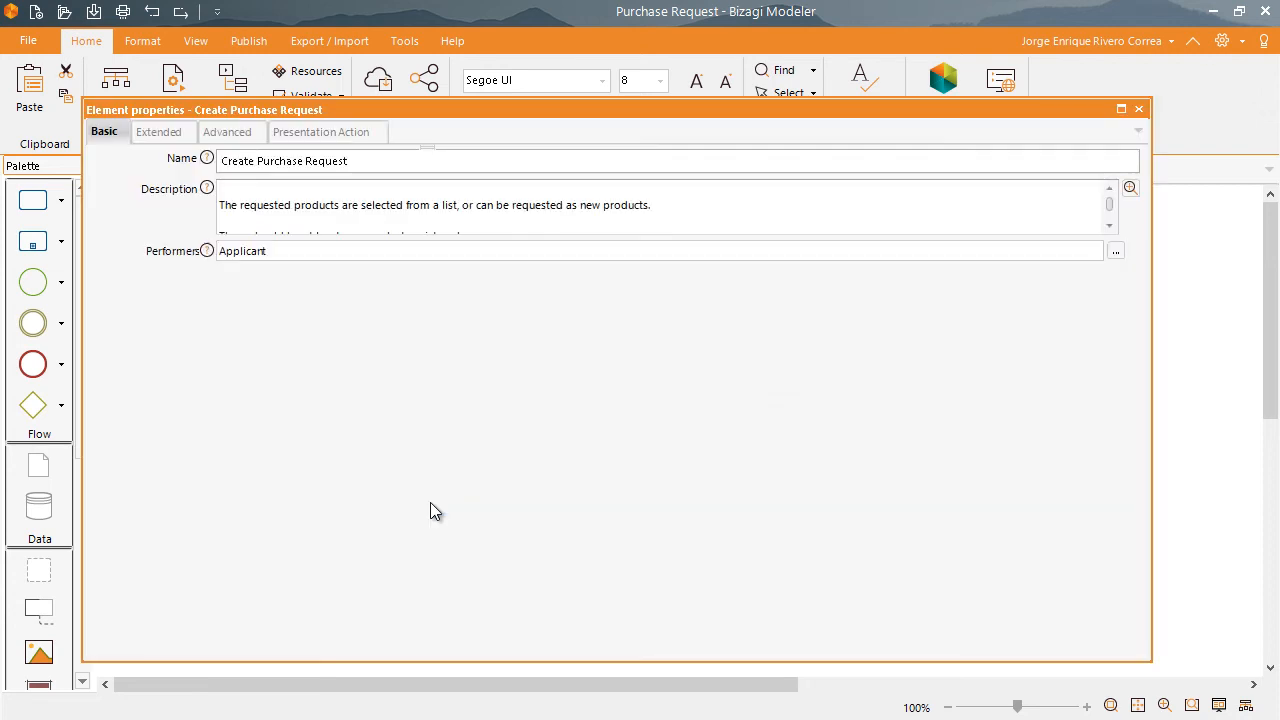
# - Set the task's on-click presentation action to Open an image
pyautogui.click(322, 131)
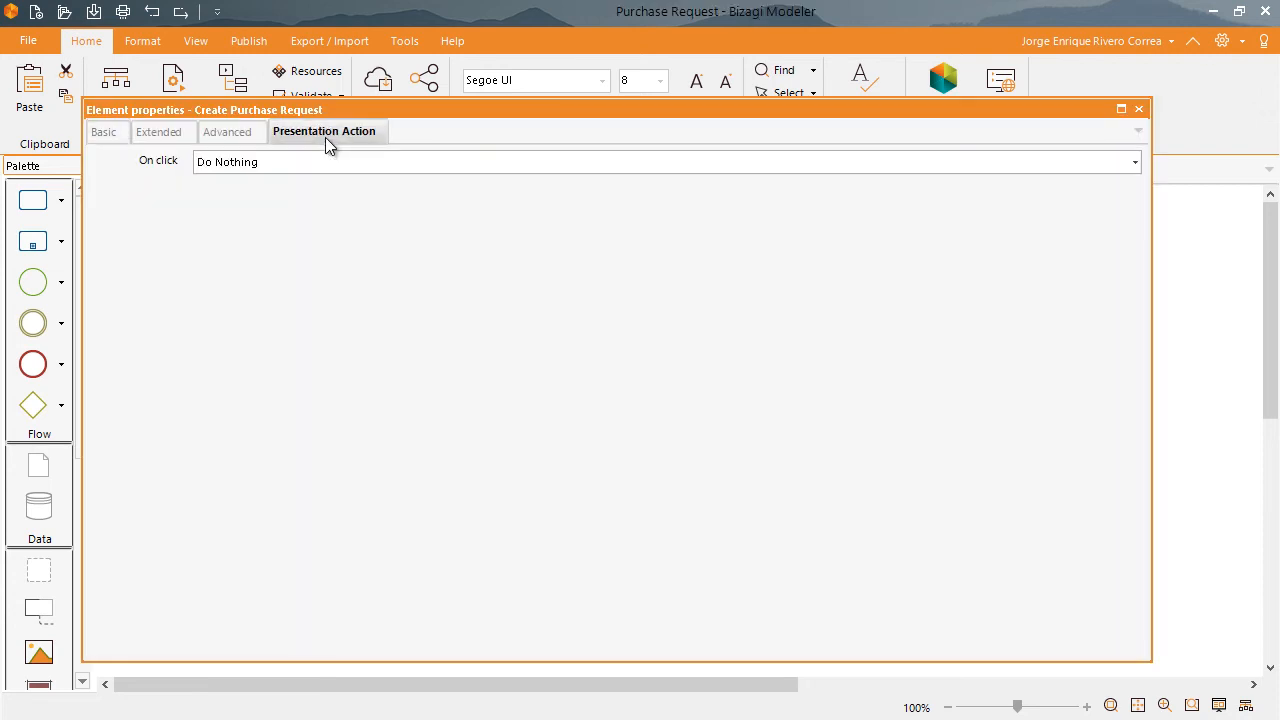
pyautogui.click(1134, 161)
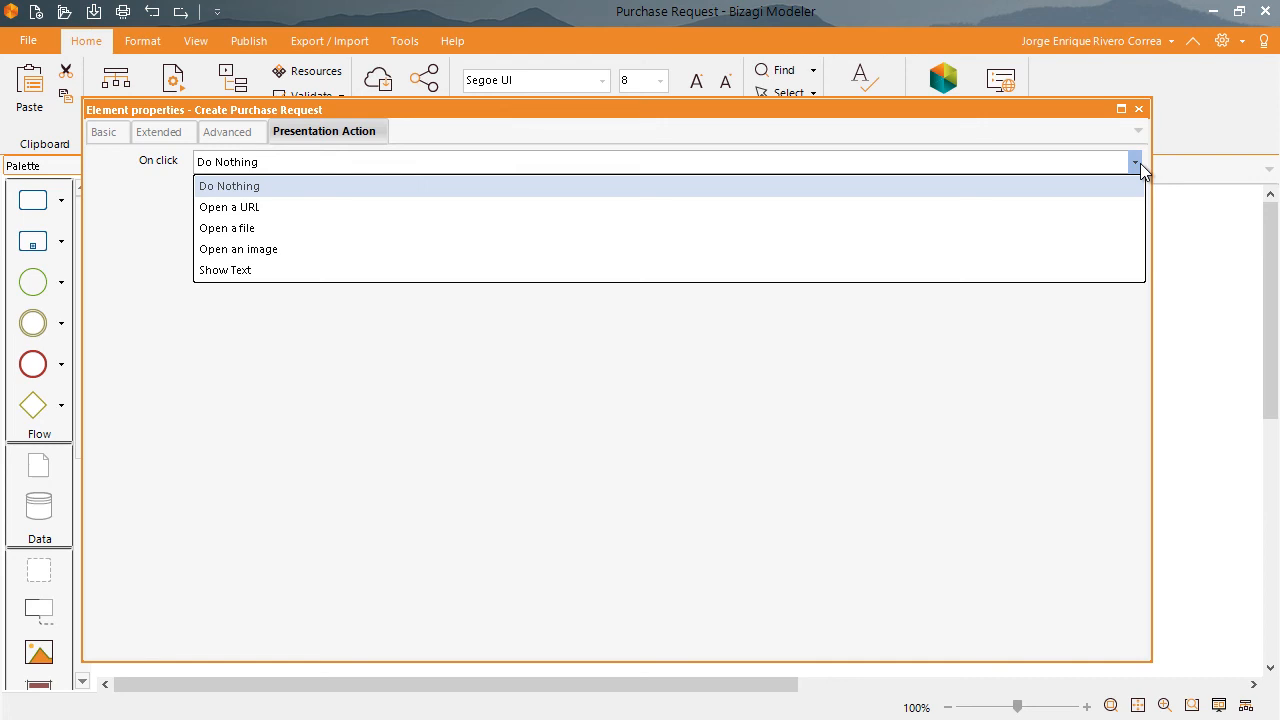
pyautogui.click(238, 249)
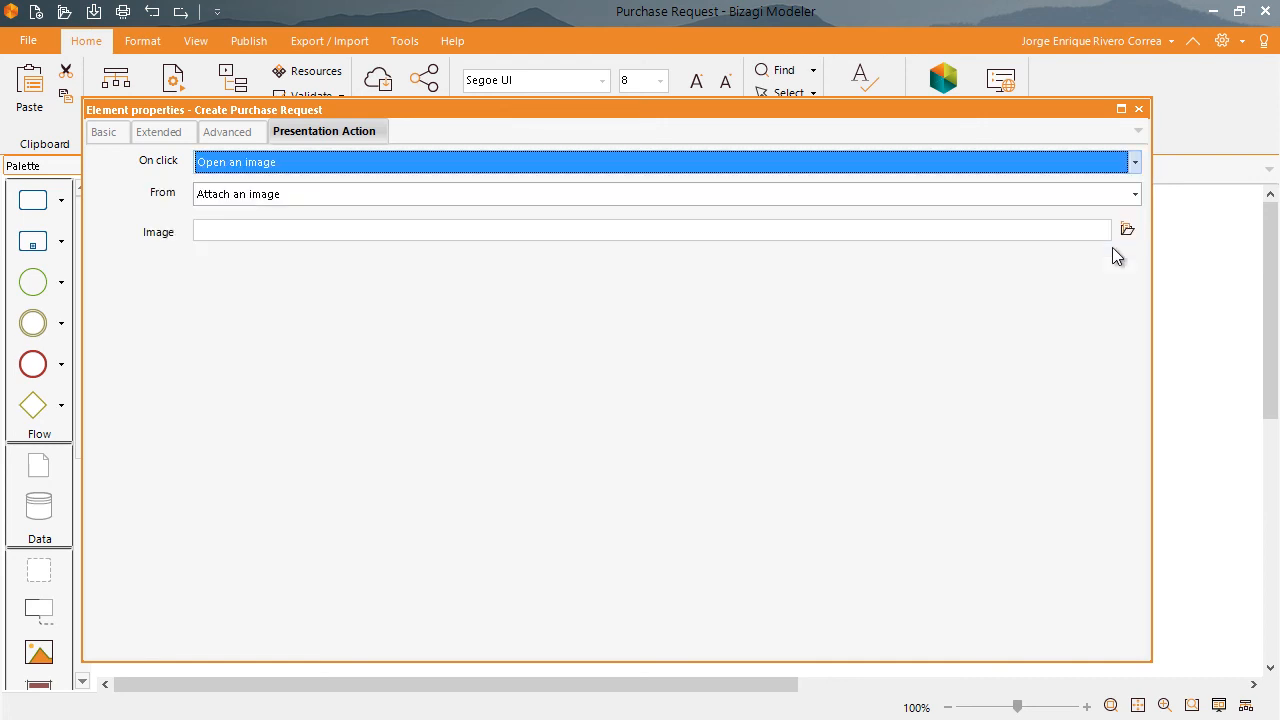
# - Attach Create Purchase Request.png as the on-click image and close the properties
pyautogui.click(1127, 229)
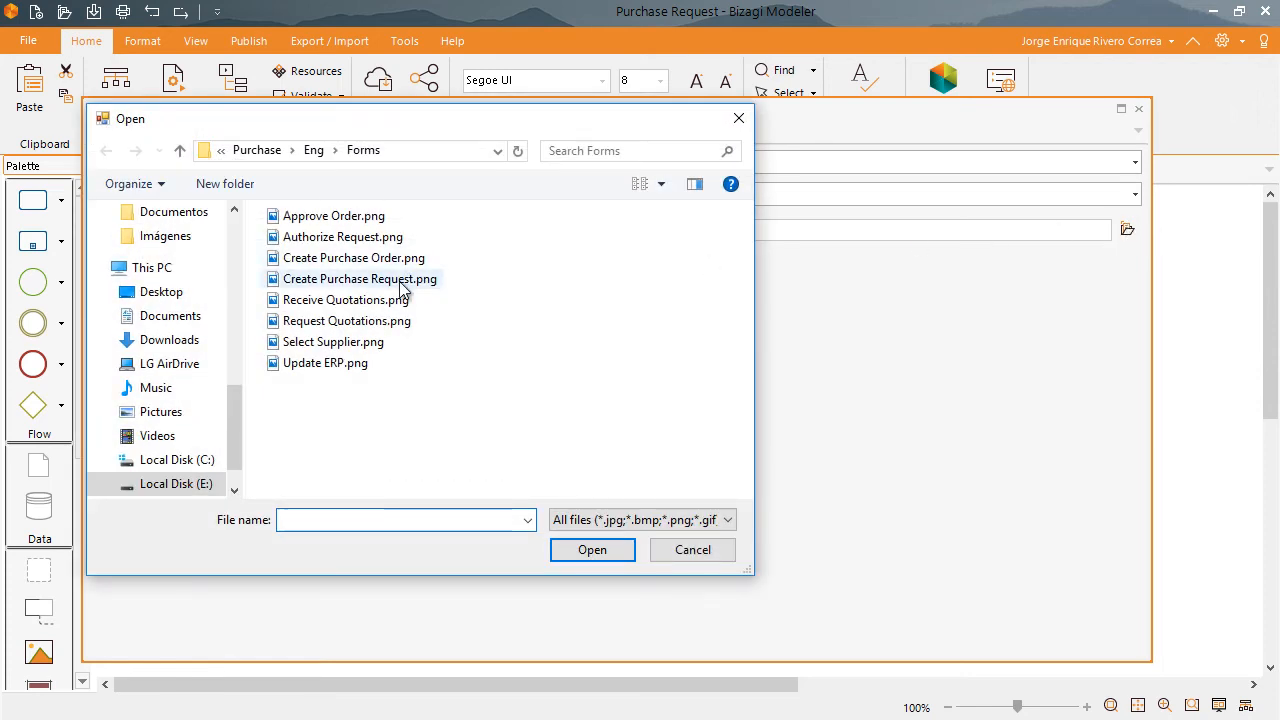
pyautogui.click(592, 549)
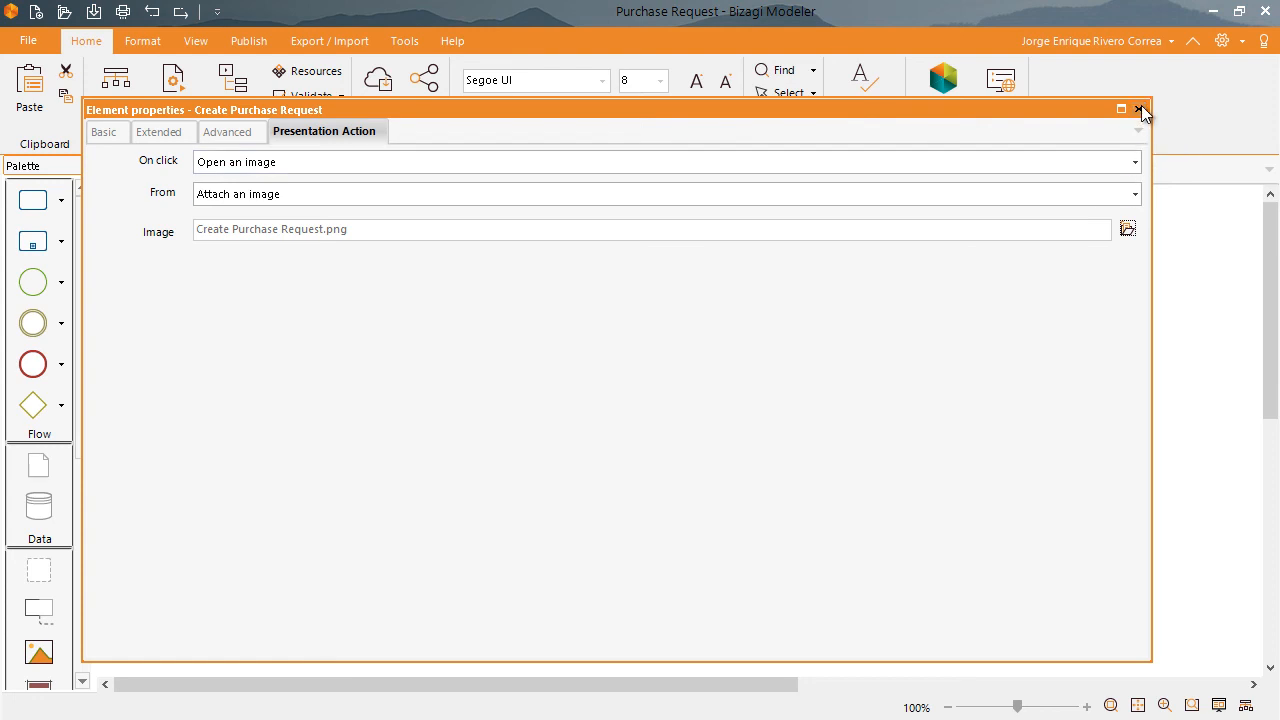
pyautogui.click(1143, 110)
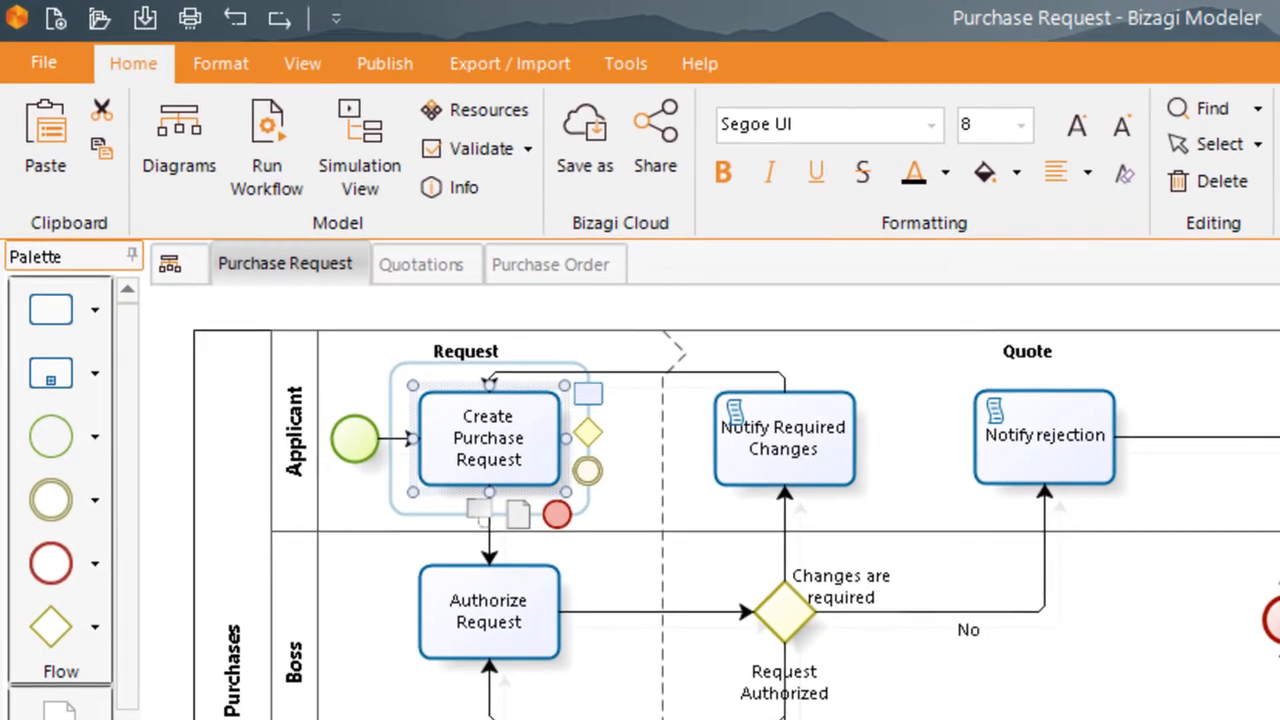
# - Enable Presentation actions in the View tab's Show group
pyautogui.click(302, 63)
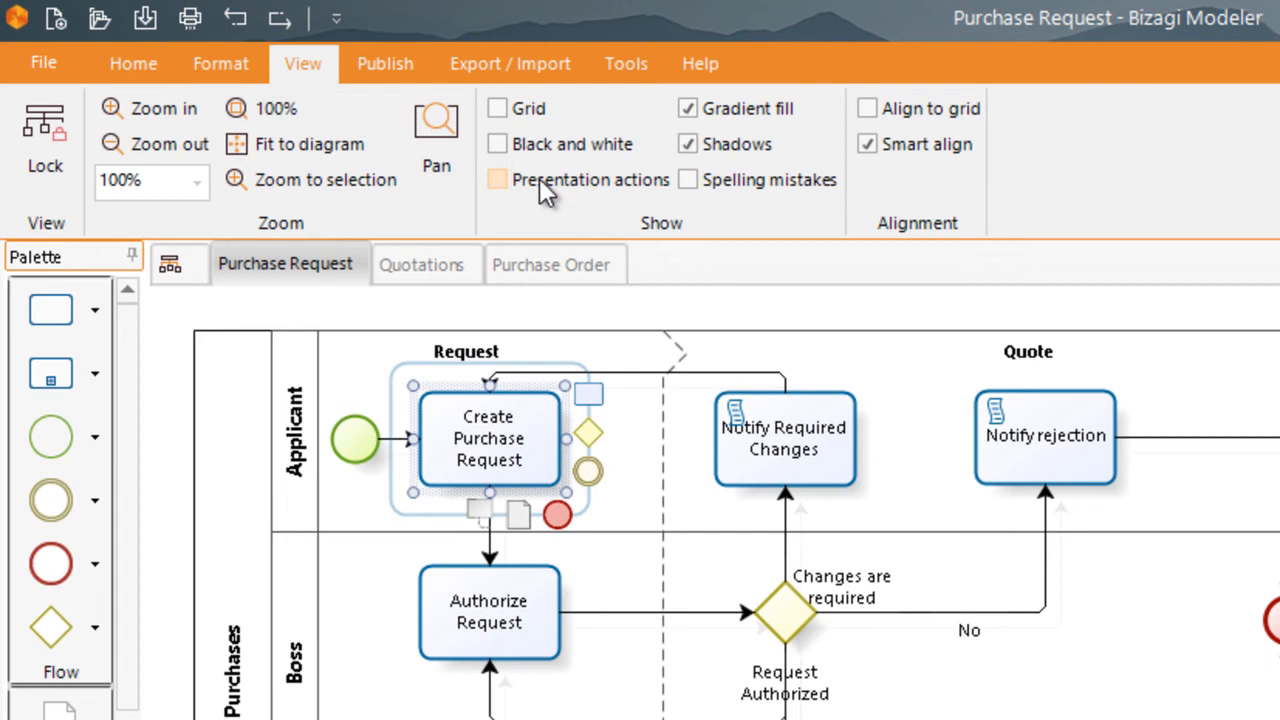
pyautogui.click(497, 179)
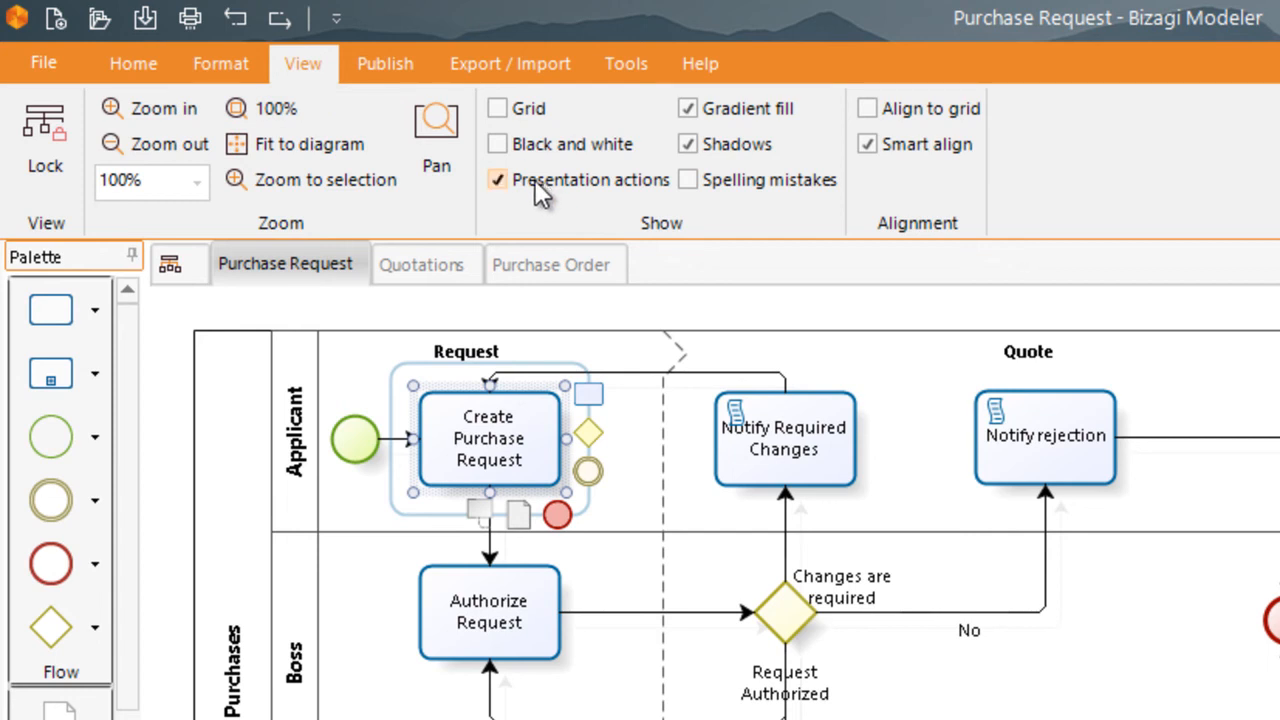